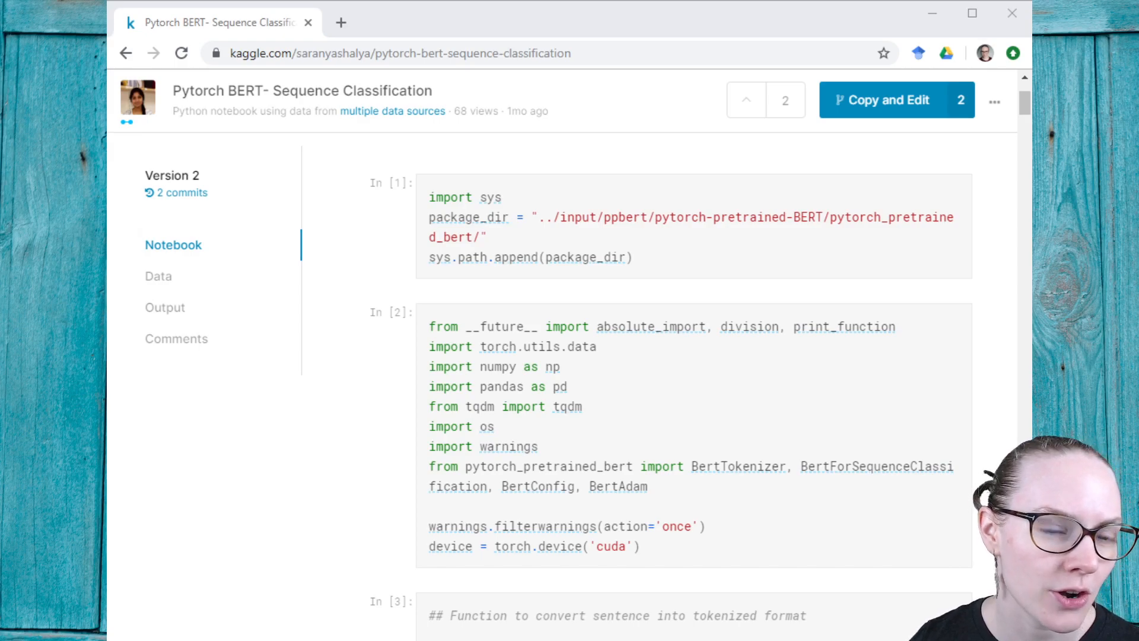
{"action": "mouse_move", "coordinate": [136, 102]}
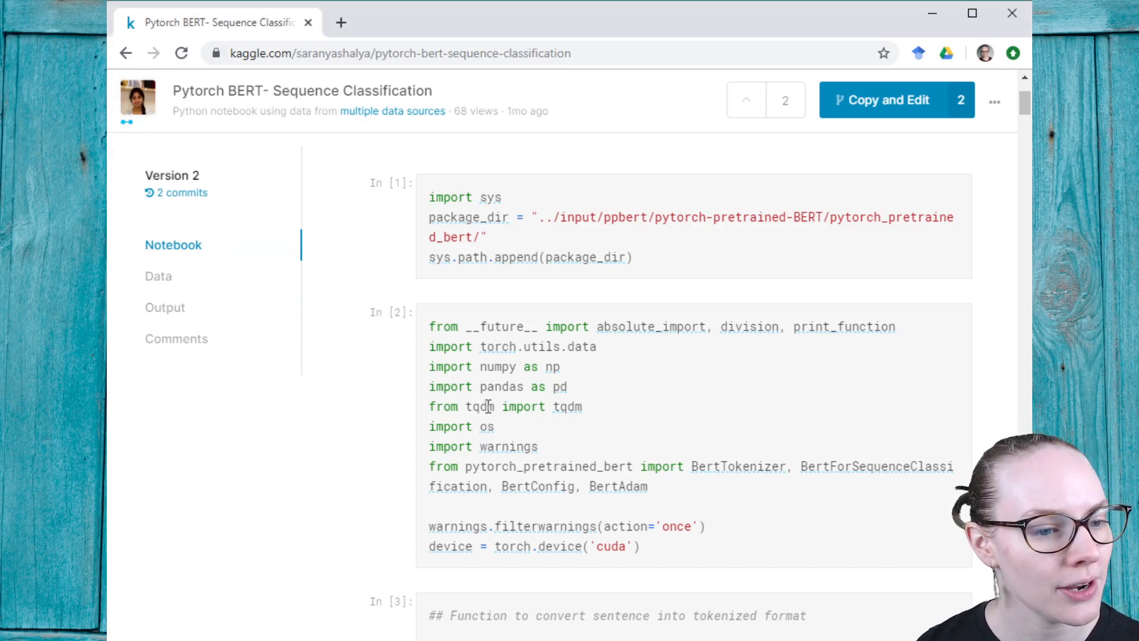
{"action": "mouse_move", "coordinate": [534, 346]}
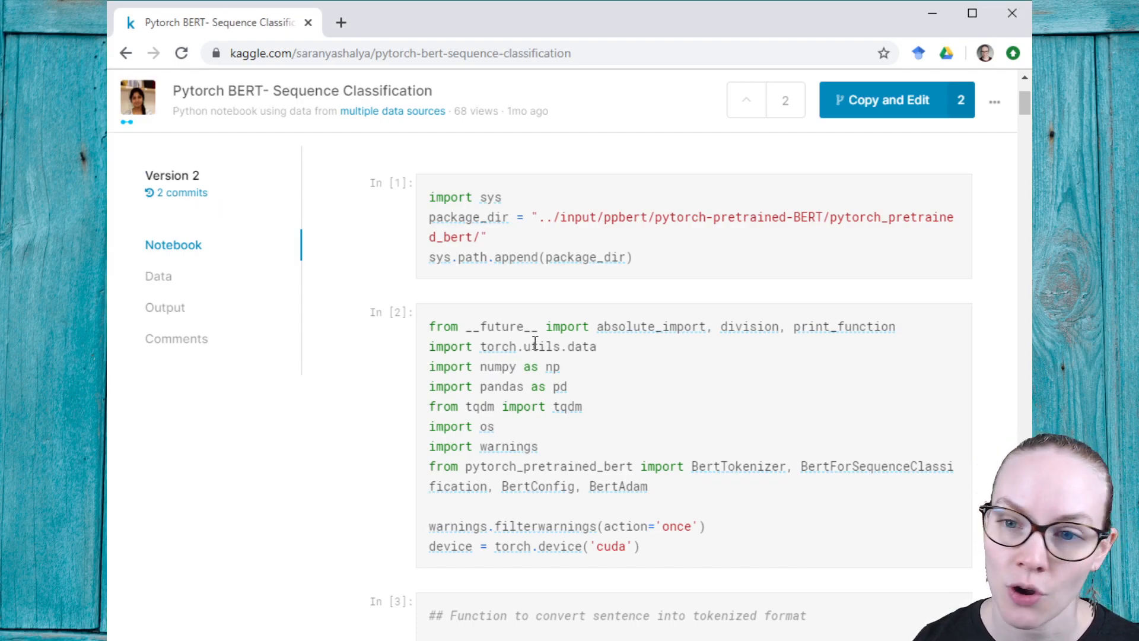
Scroll past the import cells to cell In [3] with def convert_lines.
{"action": "scroll", "scroll_direction": "down", "scroll_amount": 3}
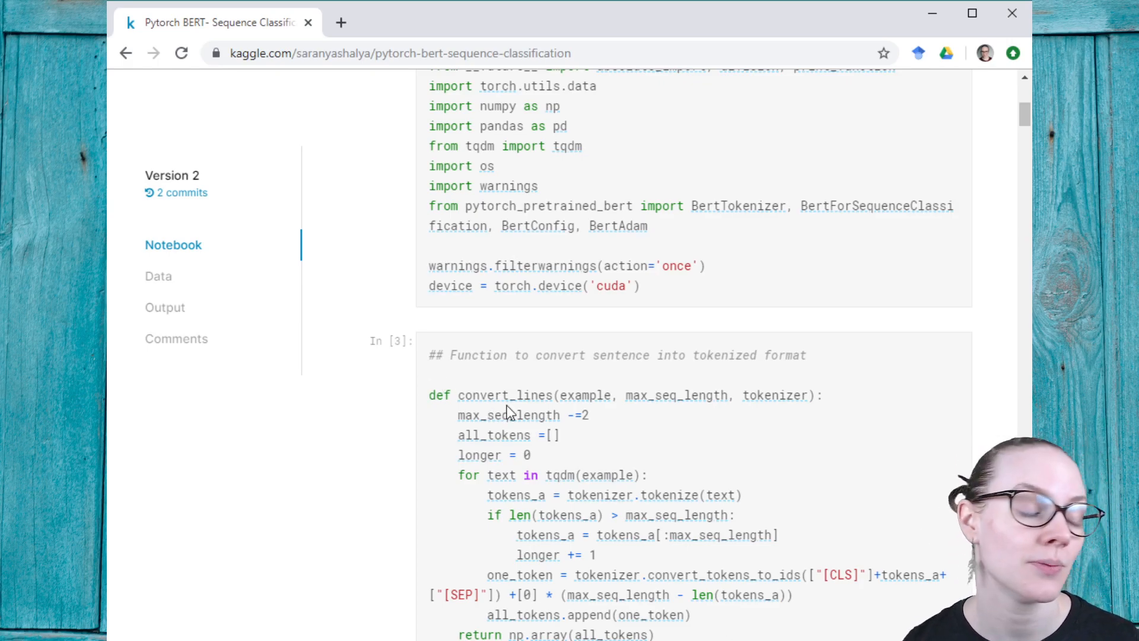
{"action": "scroll", "scroll_direction": "down", "scroll_amount": 3}
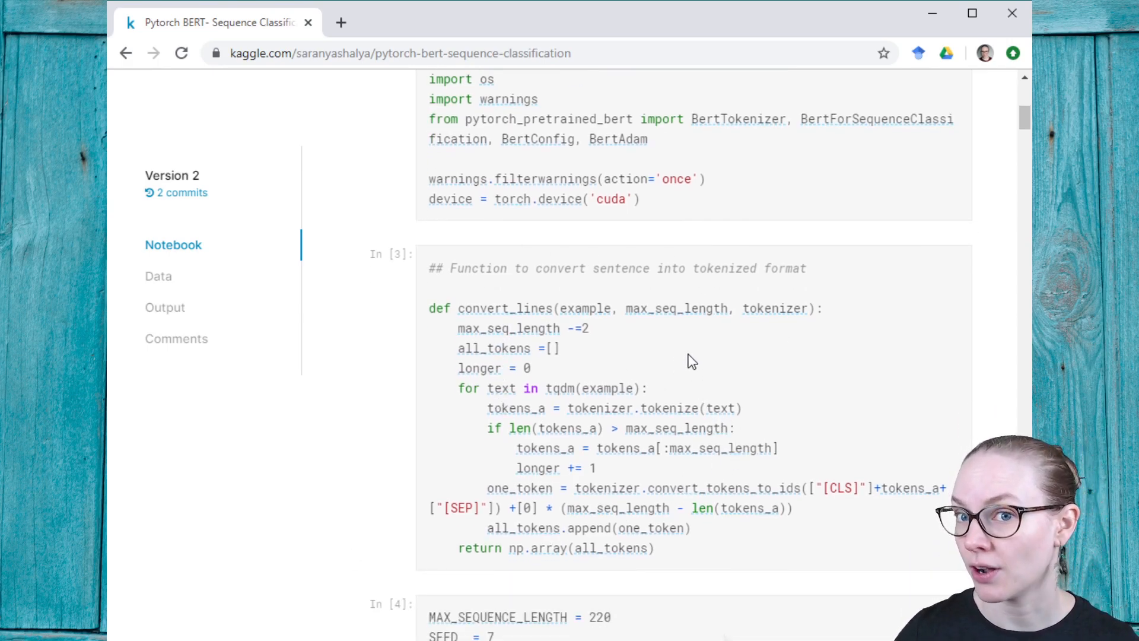
{"action": "mouse_move", "coordinate": [668, 411]}
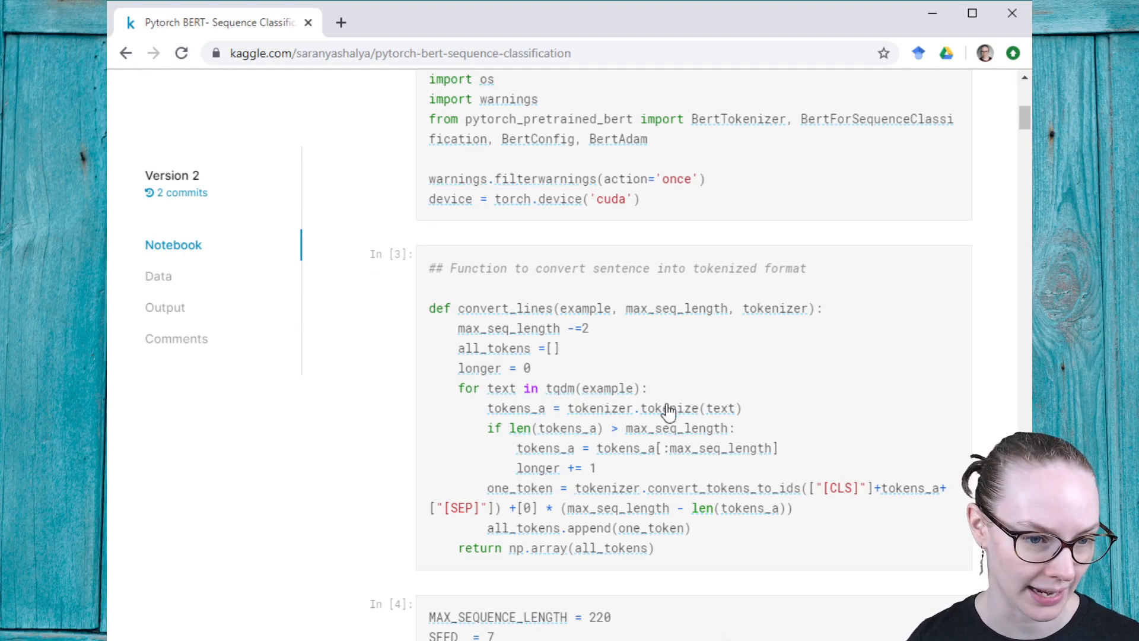
{"action": "left_click", "coordinate": [497, 309]}
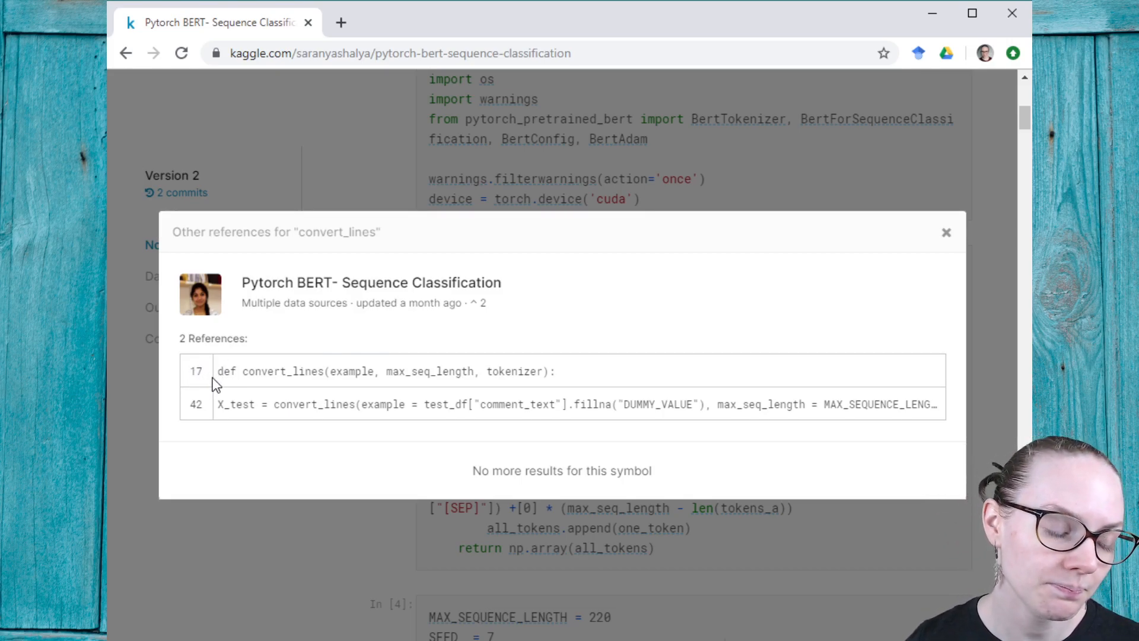
{"action": "mouse_move", "coordinate": [206, 393]}
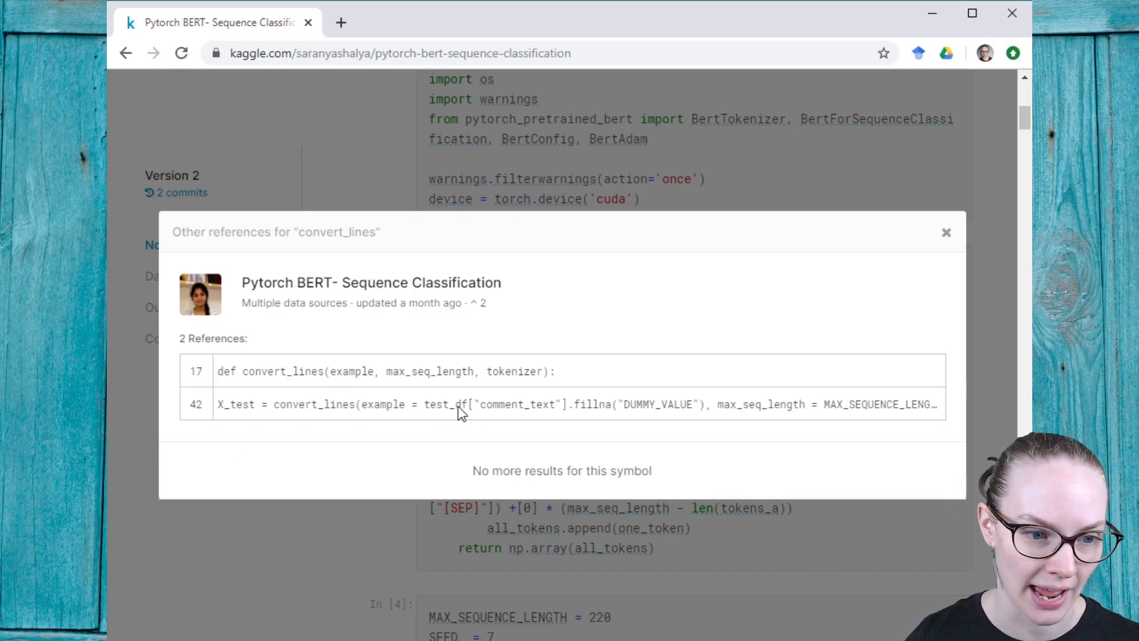
{"action": "mouse_move", "coordinate": [527, 432]}
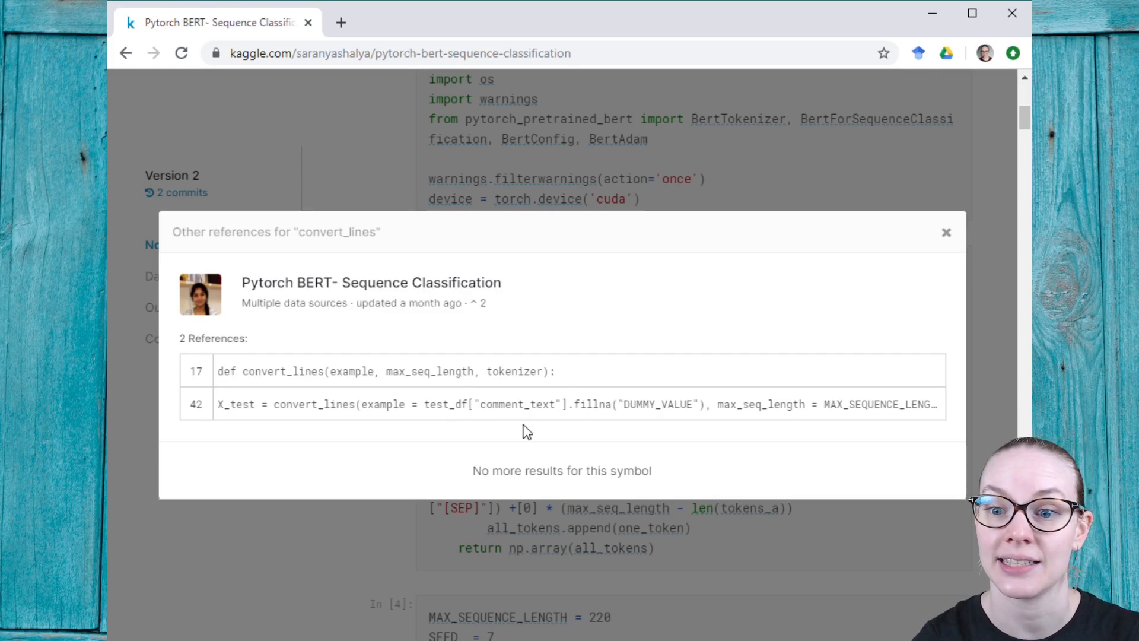
{"action": "mouse_move", "coordinate": [990, 222]}
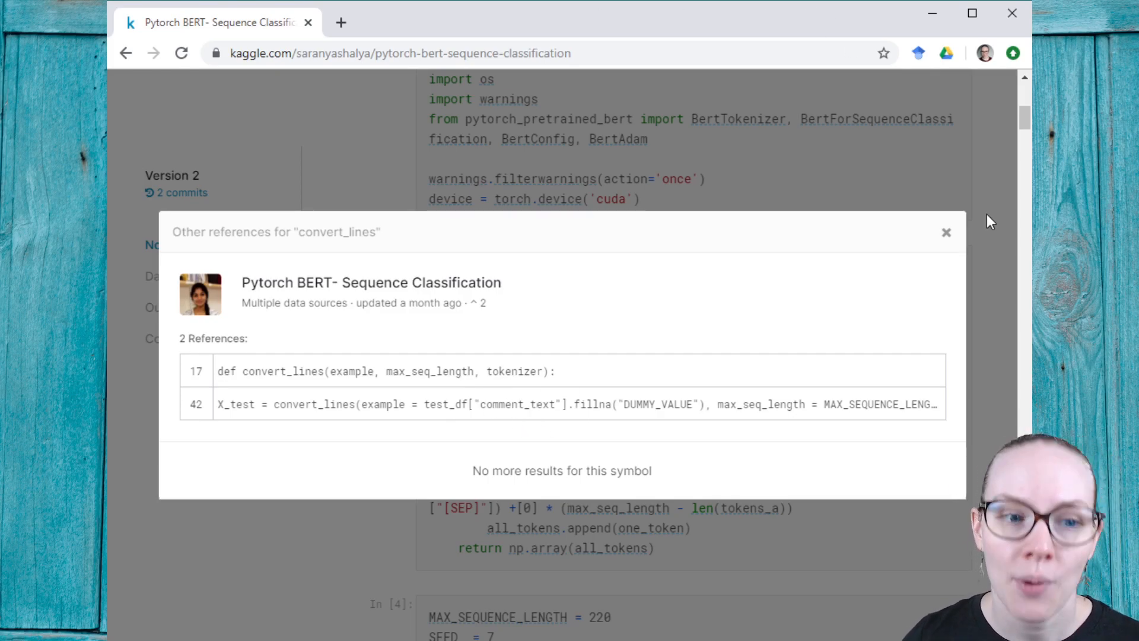
{"action": "left_click", "coordinate": [946, 233]}
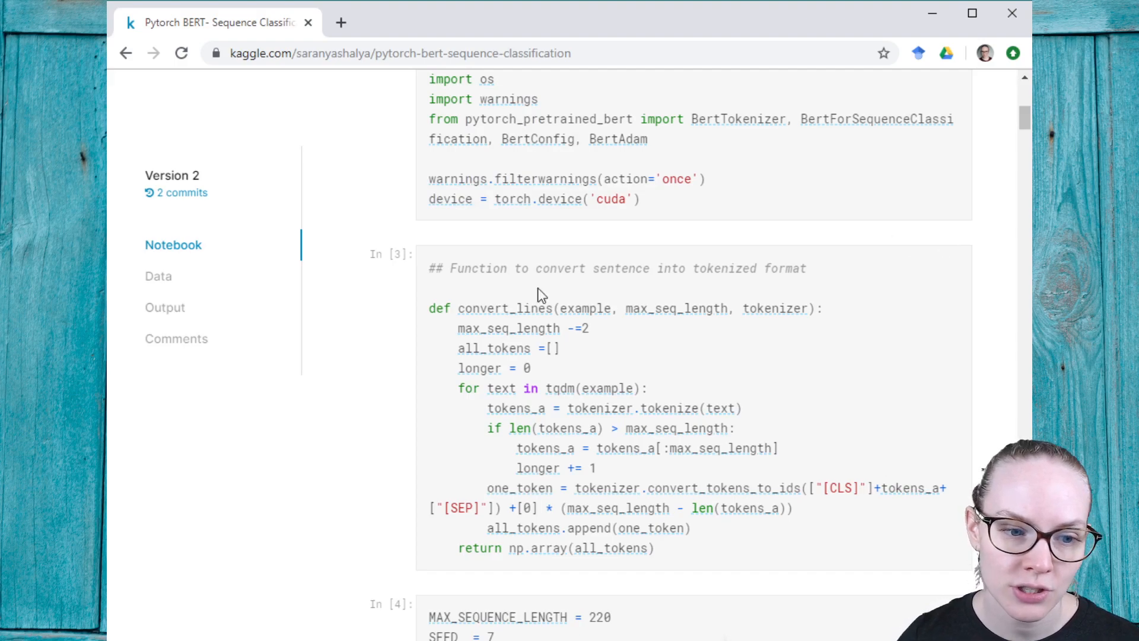
{"action": "mouse_move", "coordinate": [241, 367]}
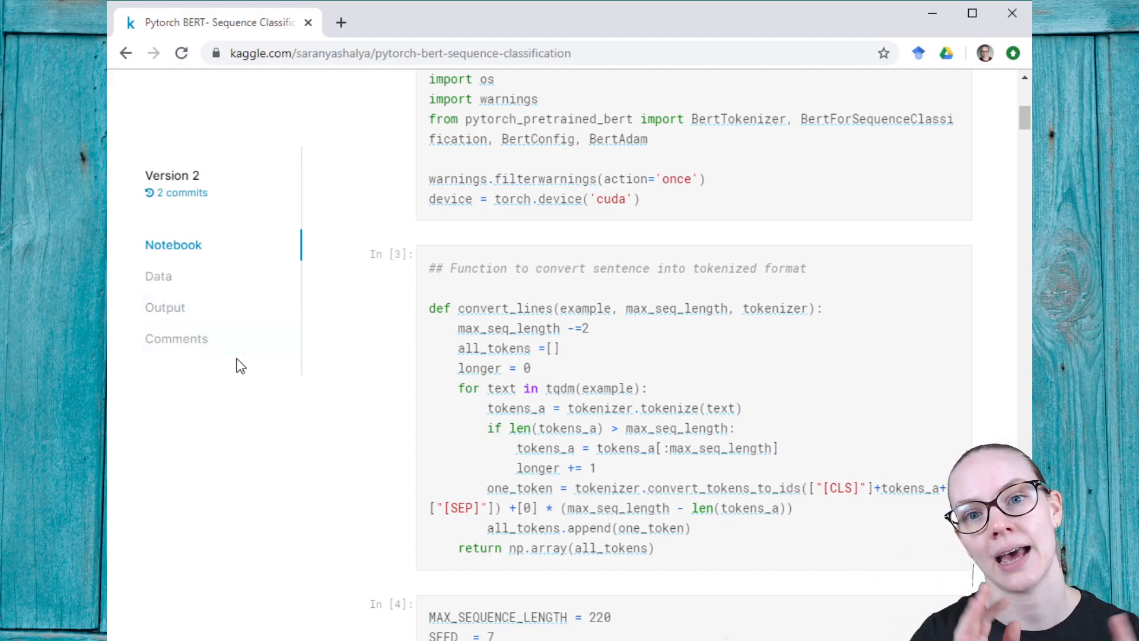
Scroll to cells In [5]–In [7]: seed, tokenizer setup and test-data reading.
{"action": "scroll", "scroll_direction": "down", "scroll_amount": 3}
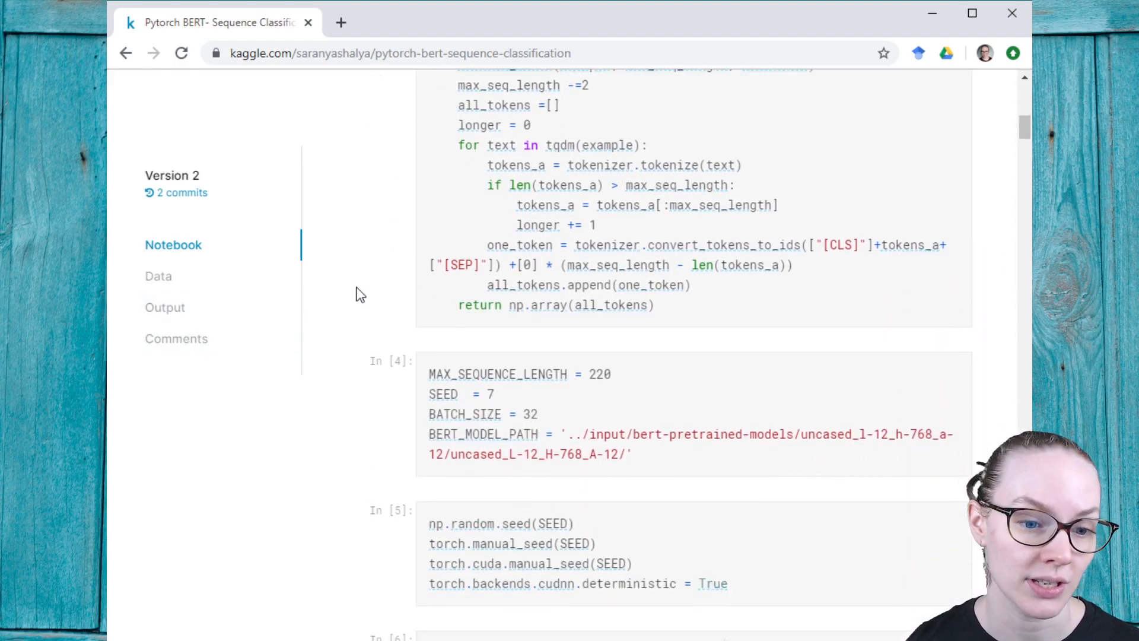
{"action": "scroll", "scroll_direction": "down", "scroll_amount": 3}
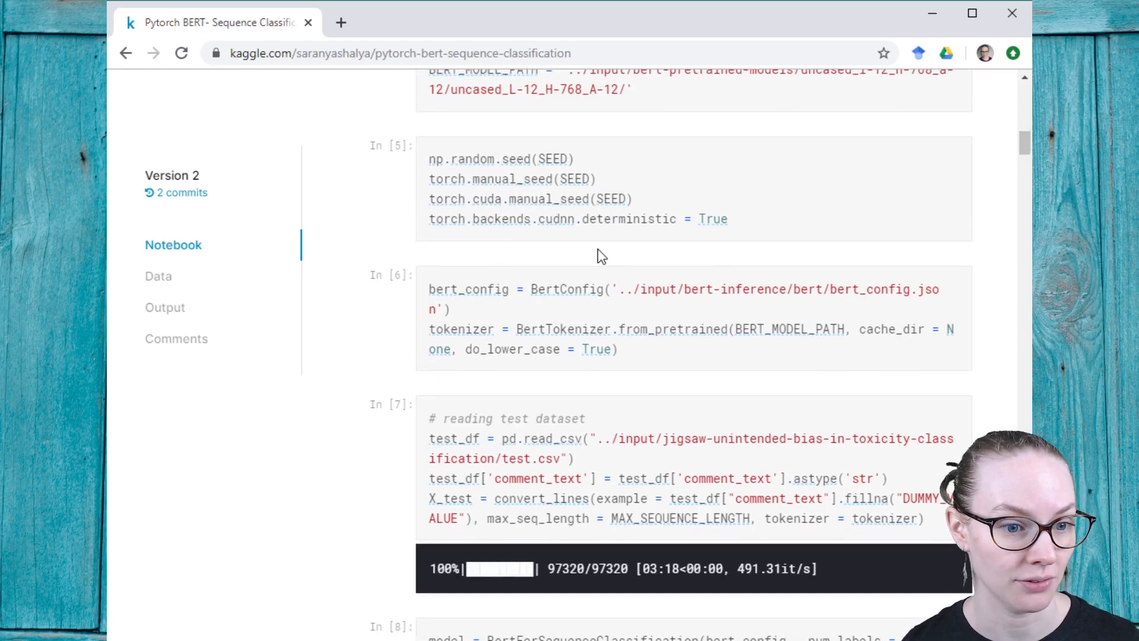
{"action": "mouse_move", "coordinate": [756, 230]}
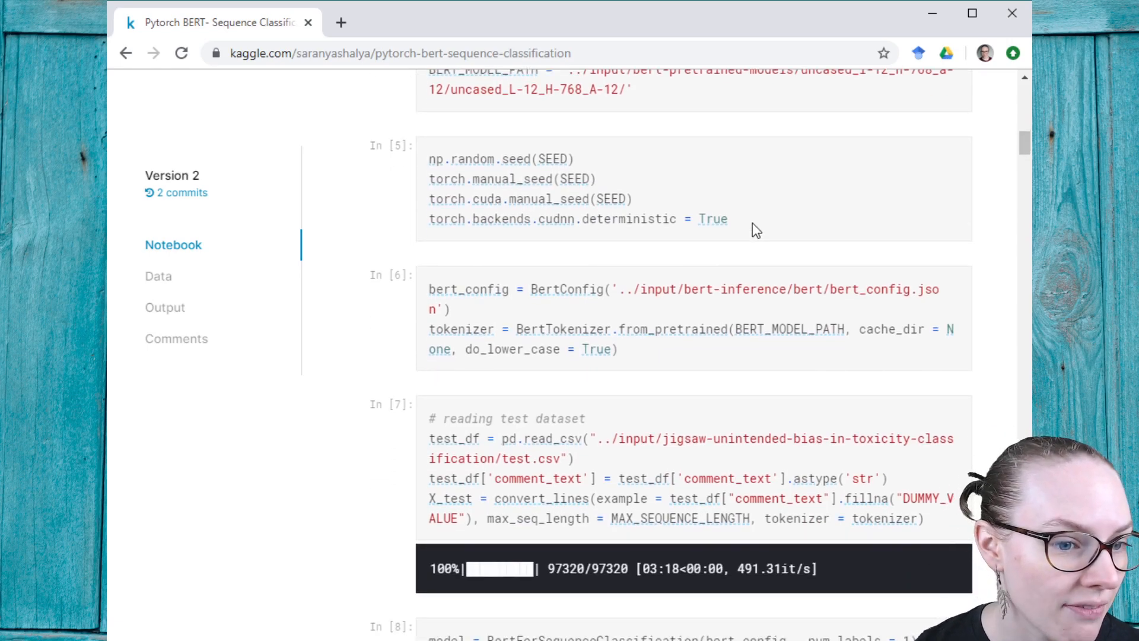
{"action": "scroll", "scroll_direction": "down", "scroll_amount": 3}
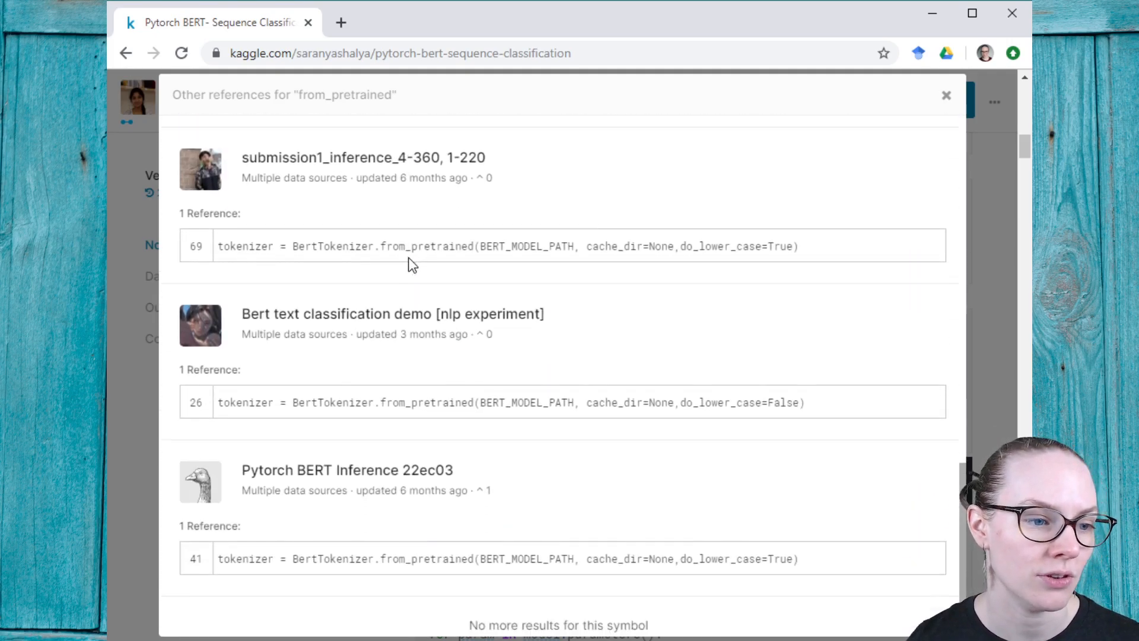
From the from_pretrained references, open 'Bert Implementation on NER Corpus' in a new tab.
{"action": "scroll", "scroll_direction": "down", "scroll_amount": 3}
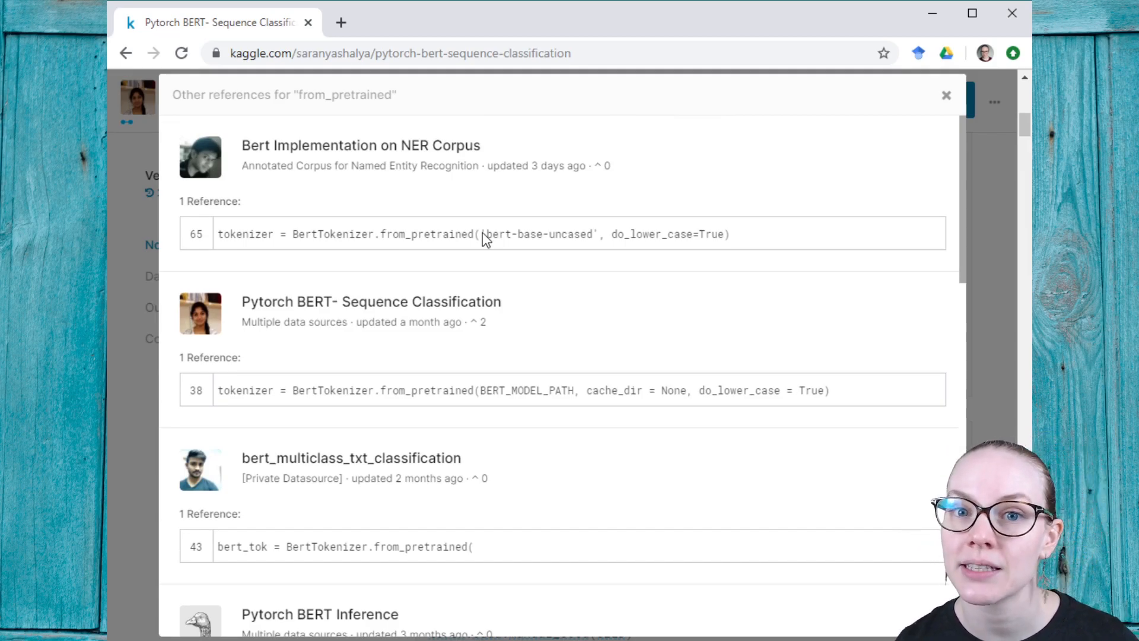
{"action": "mouse_move", "coordinate": [488, 210]}
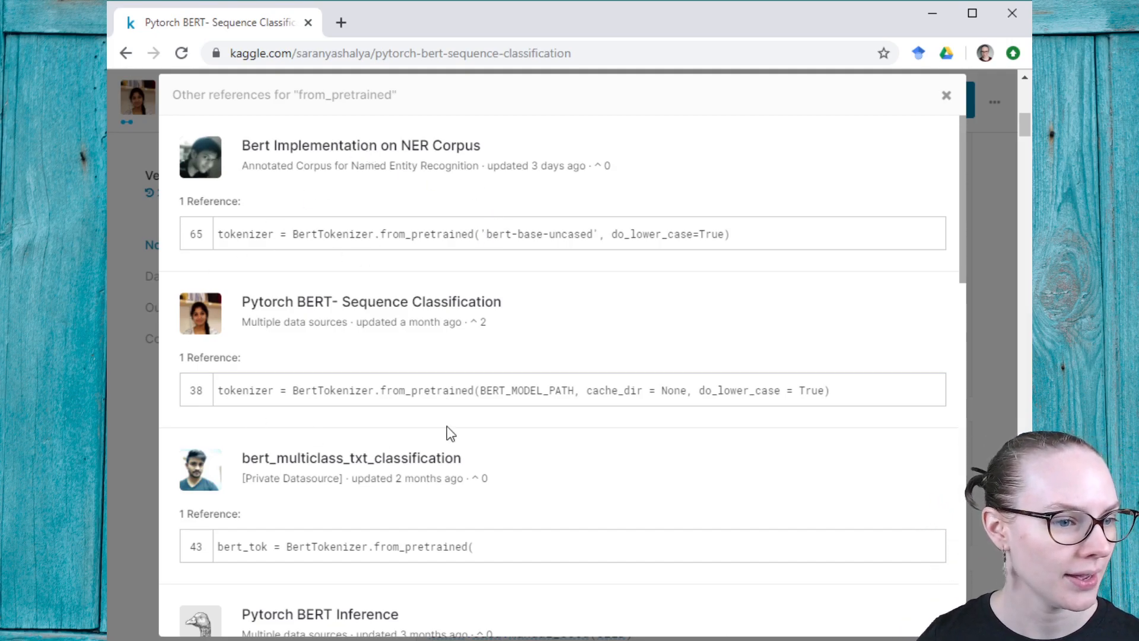
{"action": "mouse_move", "coordinate": [429, 245]}
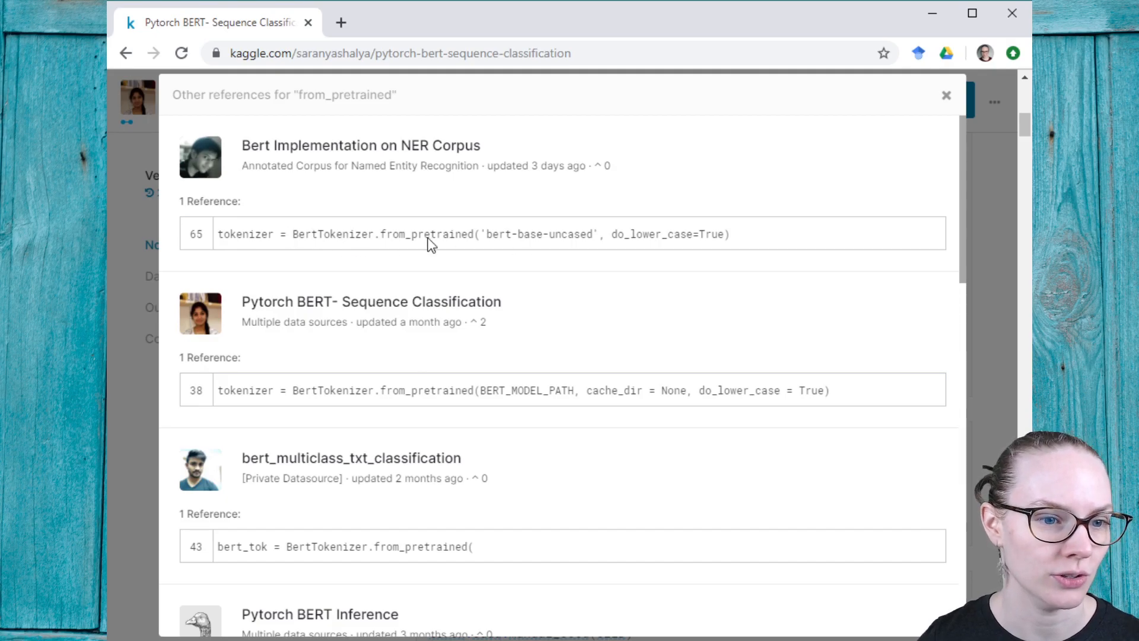
{"action": "mouse_move", "coordinate": [200, 157]}
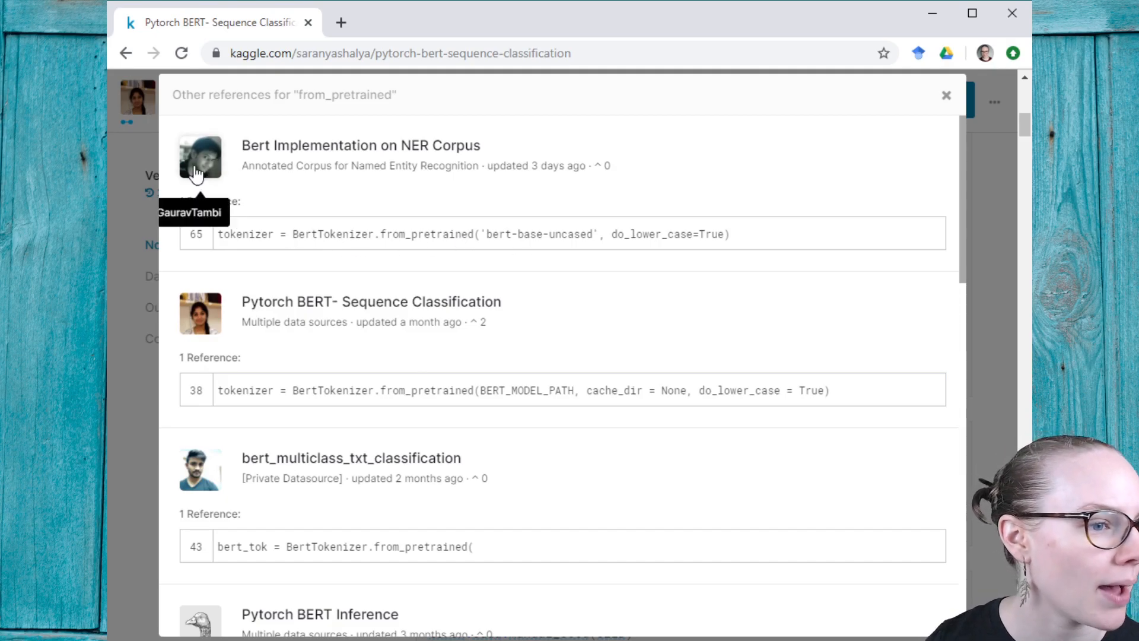
{"action": "mouse_move", "coordinate": [313, 154]}
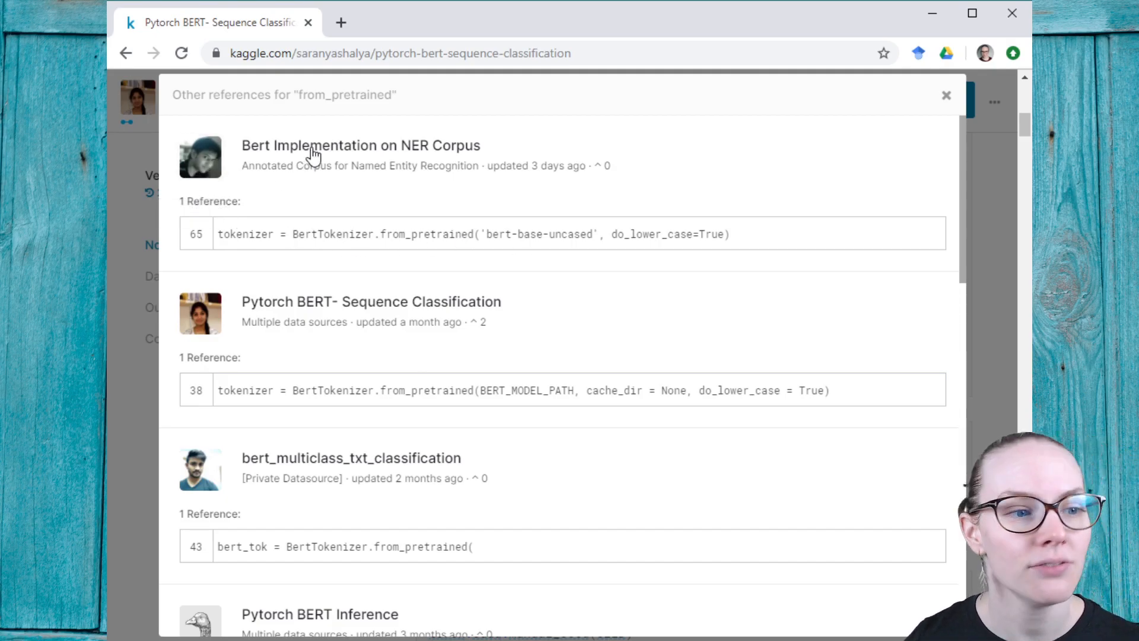
{"action": "left_click", "coordinate": [359, 144]}
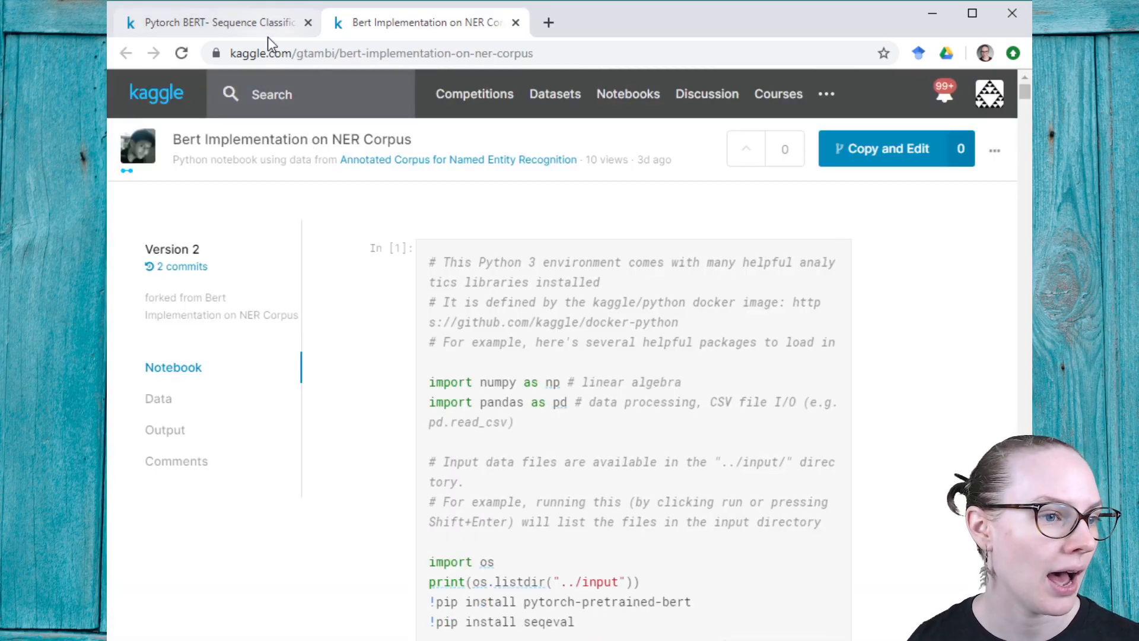
{"action": "scroll", "scroll_direction": "down", "scroll_amount": 3}
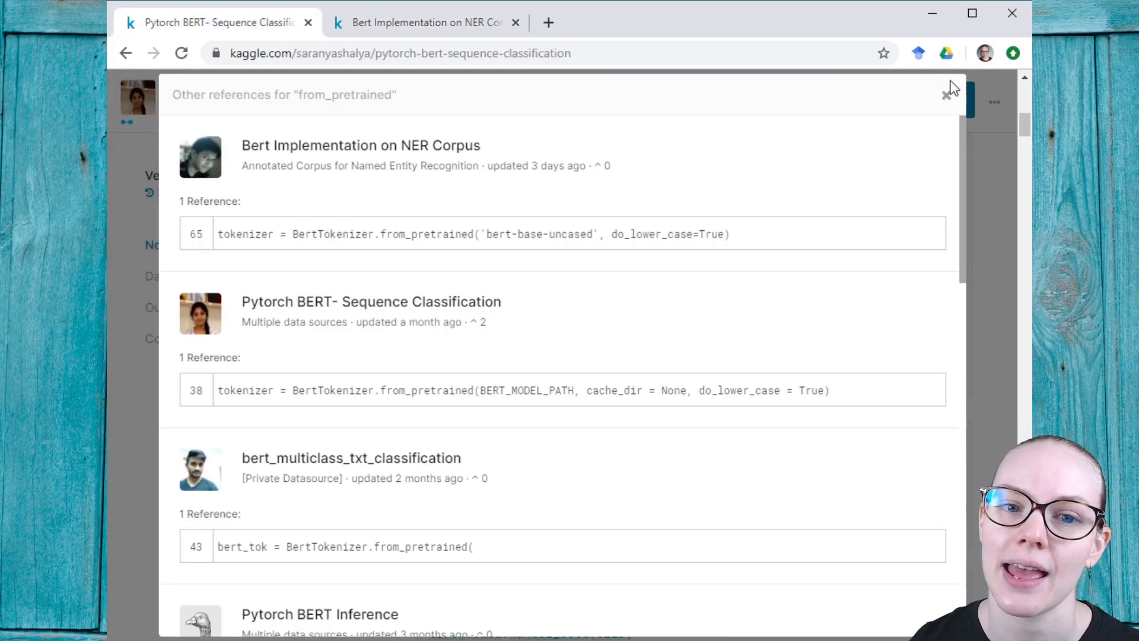
Back in the Sequence Classification tab, close the from_pretrained references popup.
{"action": "left_click", "coordinate": [947, 95]}
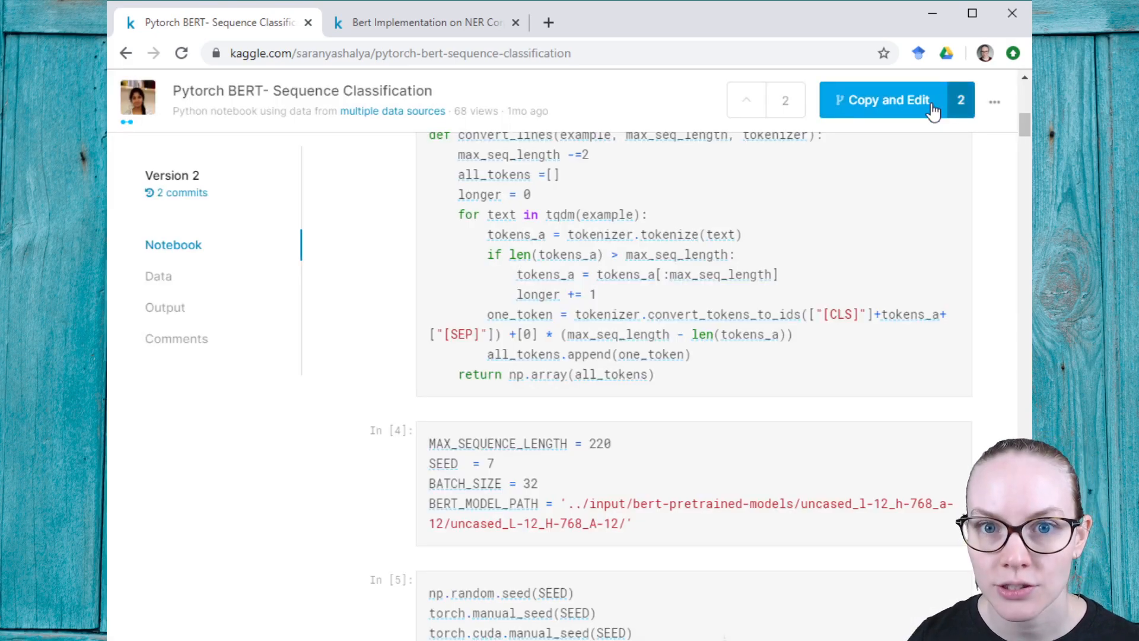
{"action": "mouse_move", "coordinate": [807, 194]}
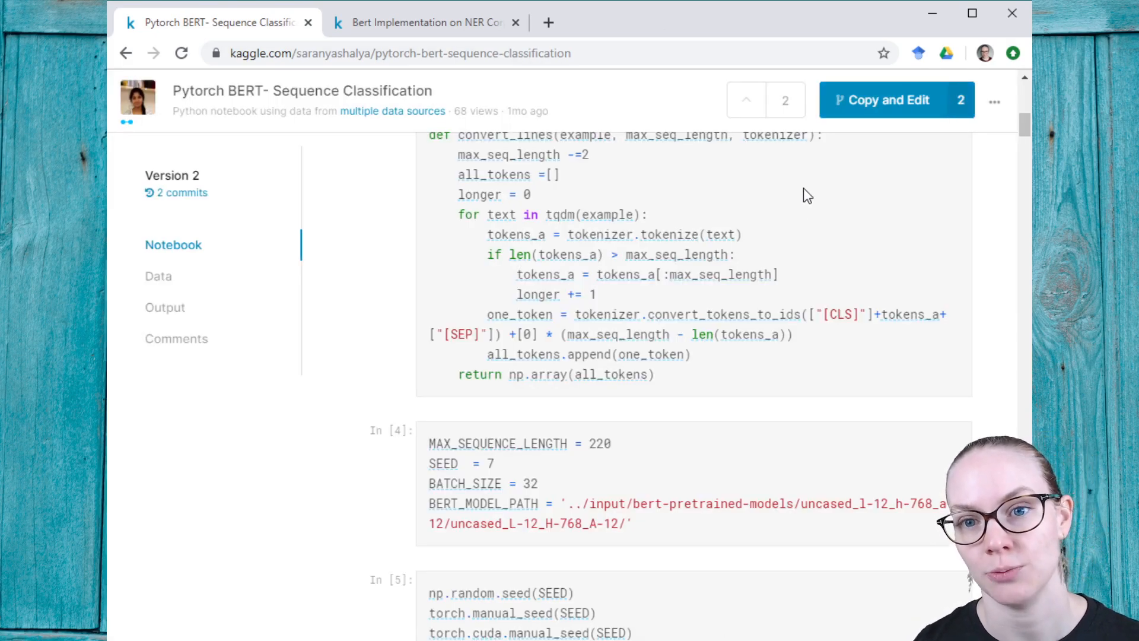